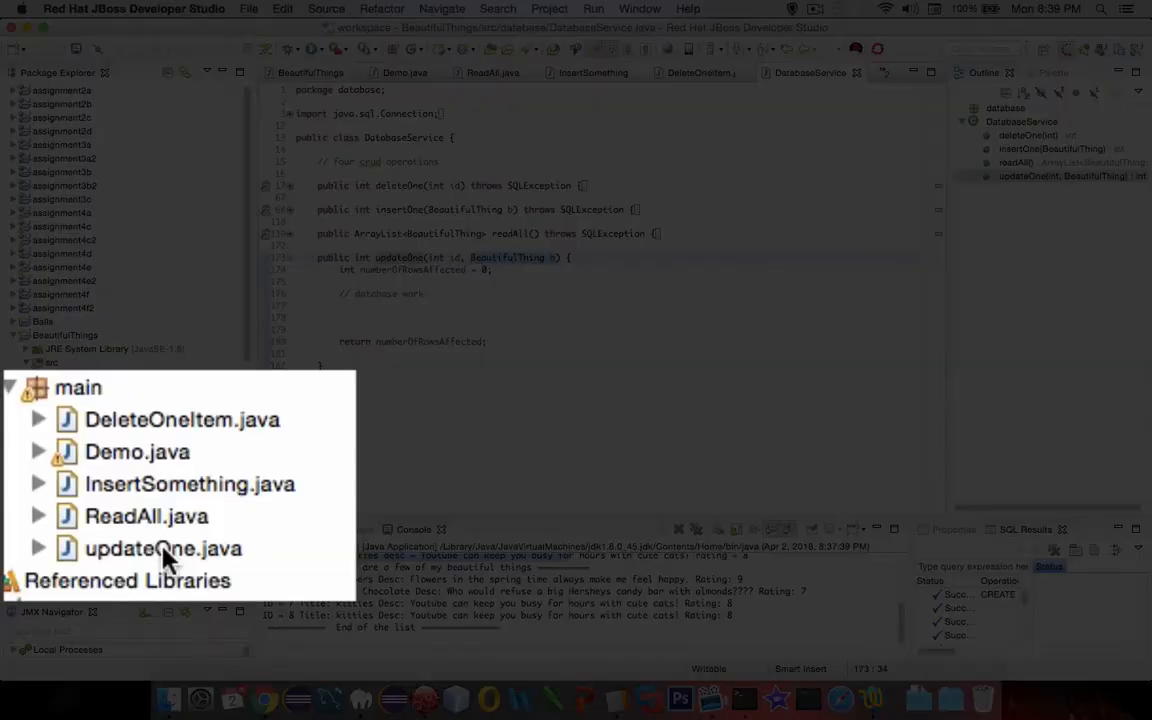
# - Bring up updateOne.java and select its connection and update code for reuse
pyautogui.doubleClick(160, 548)
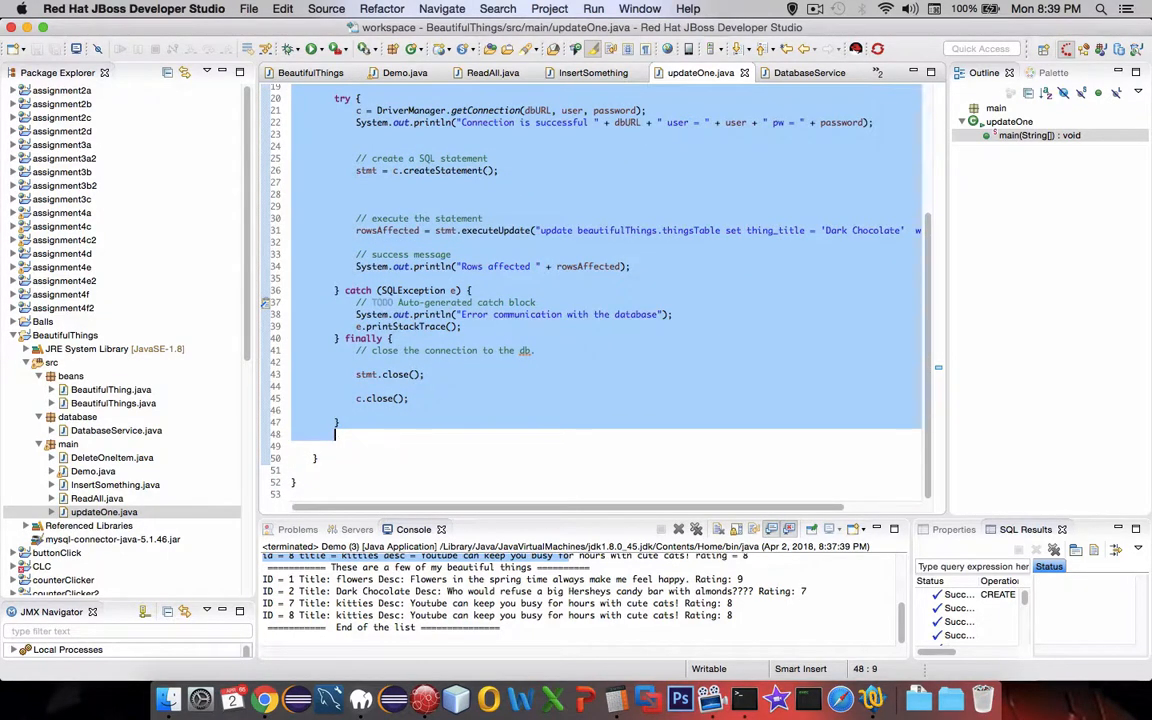
pyautogui.click(804, 72)
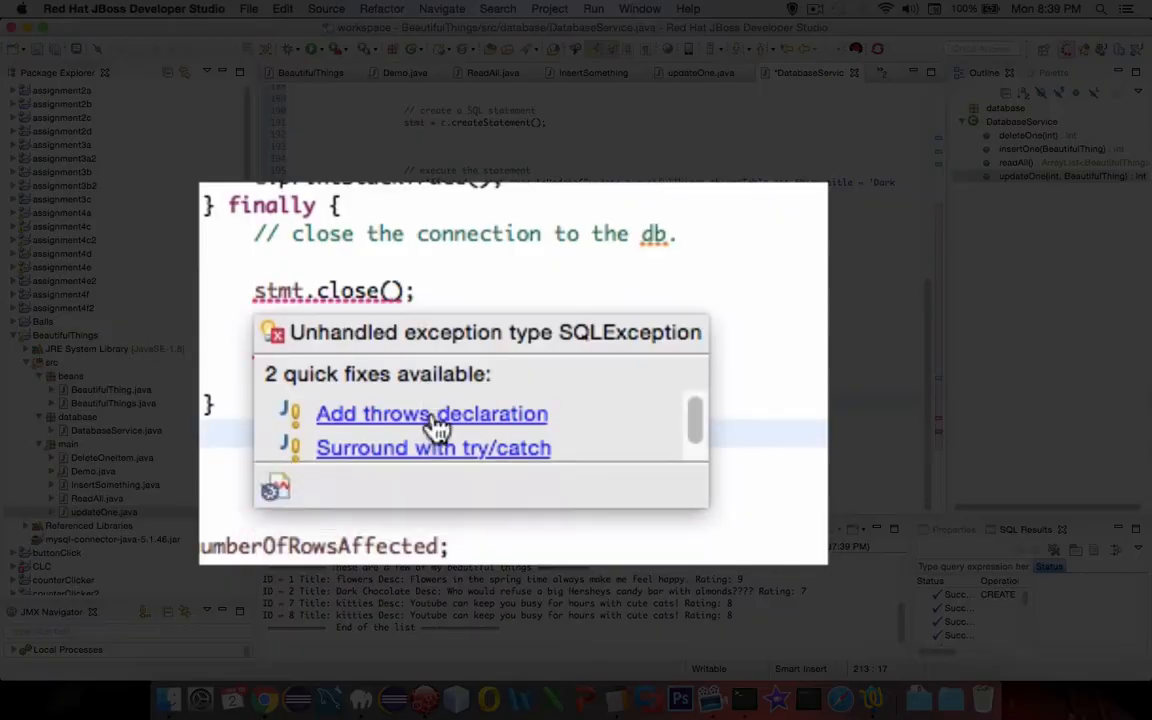
# - Declare that DatabaseService.updateOne throws SQLException via the quick fix
pyautogui.click(432, 414)
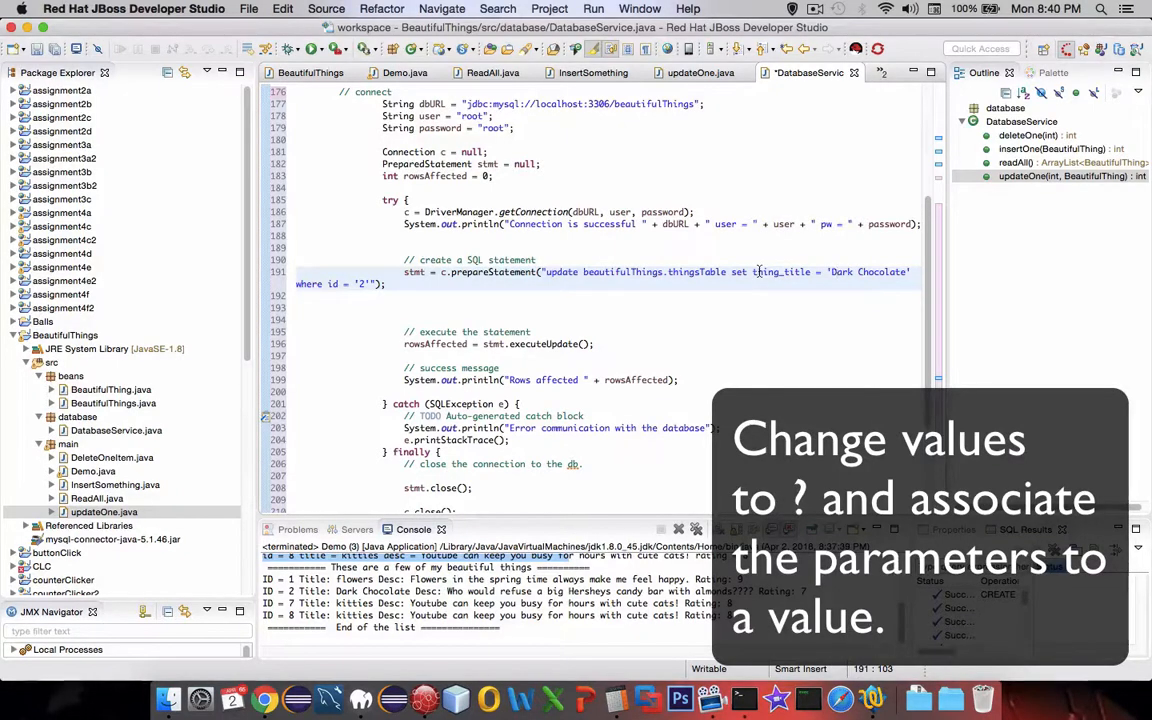
pyautogui.moveTo(832, 272)
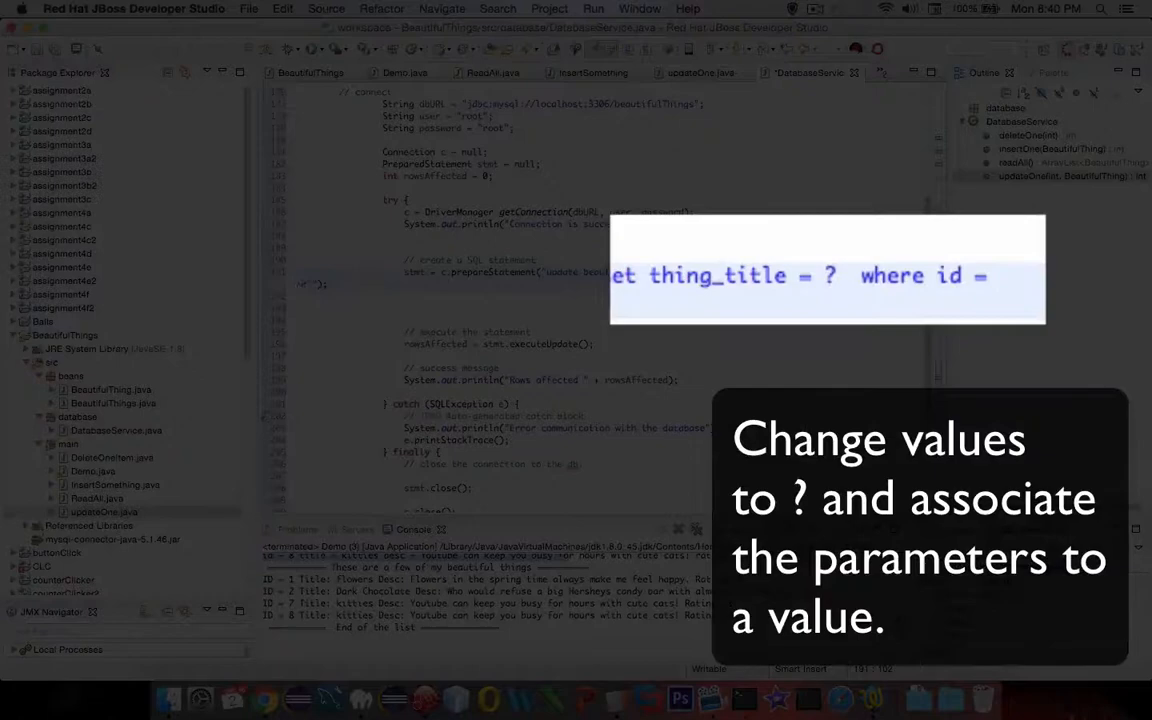
# - Rewrite the update SQL with ? placeholders for thing_title, thing_description, thing_value and id
pyautogui.write(',')
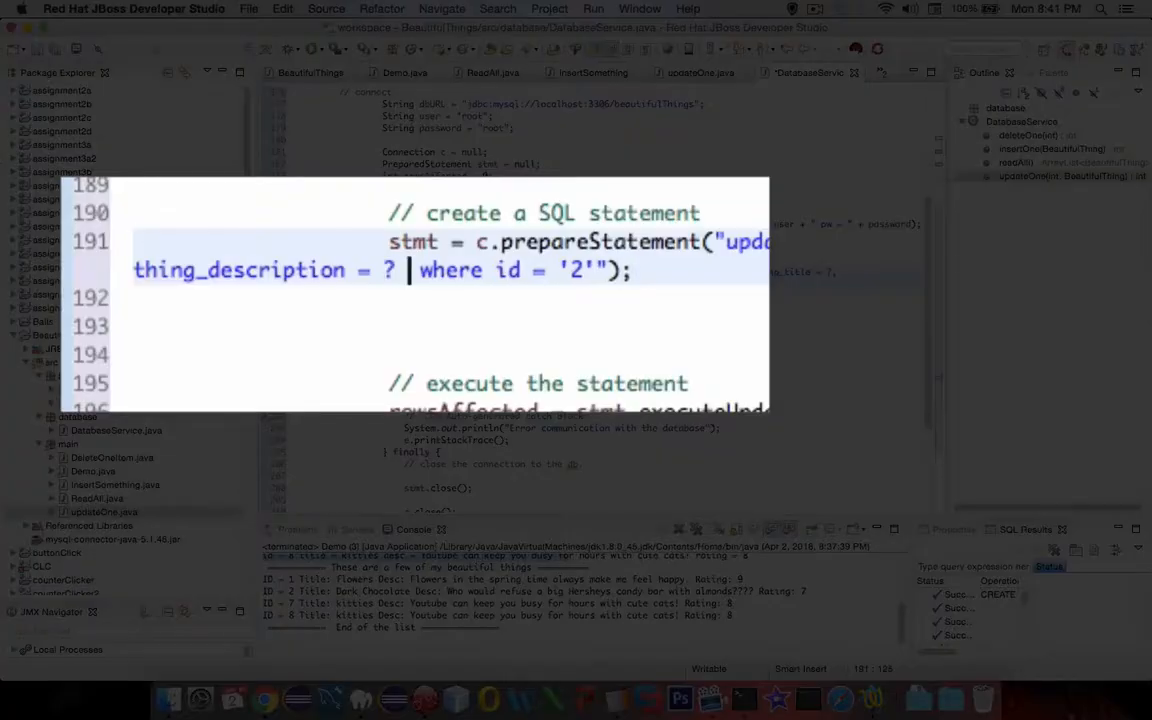
pyautogui.write(', thing_value=?')
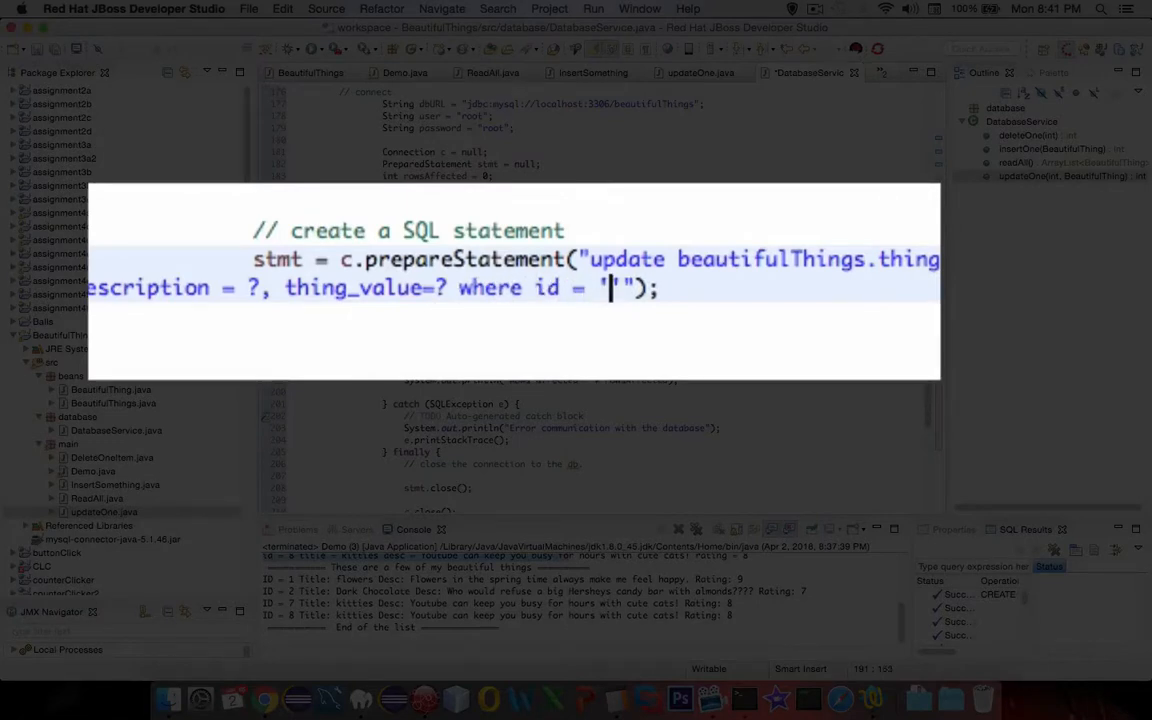
pyautogui.press('Backspace')
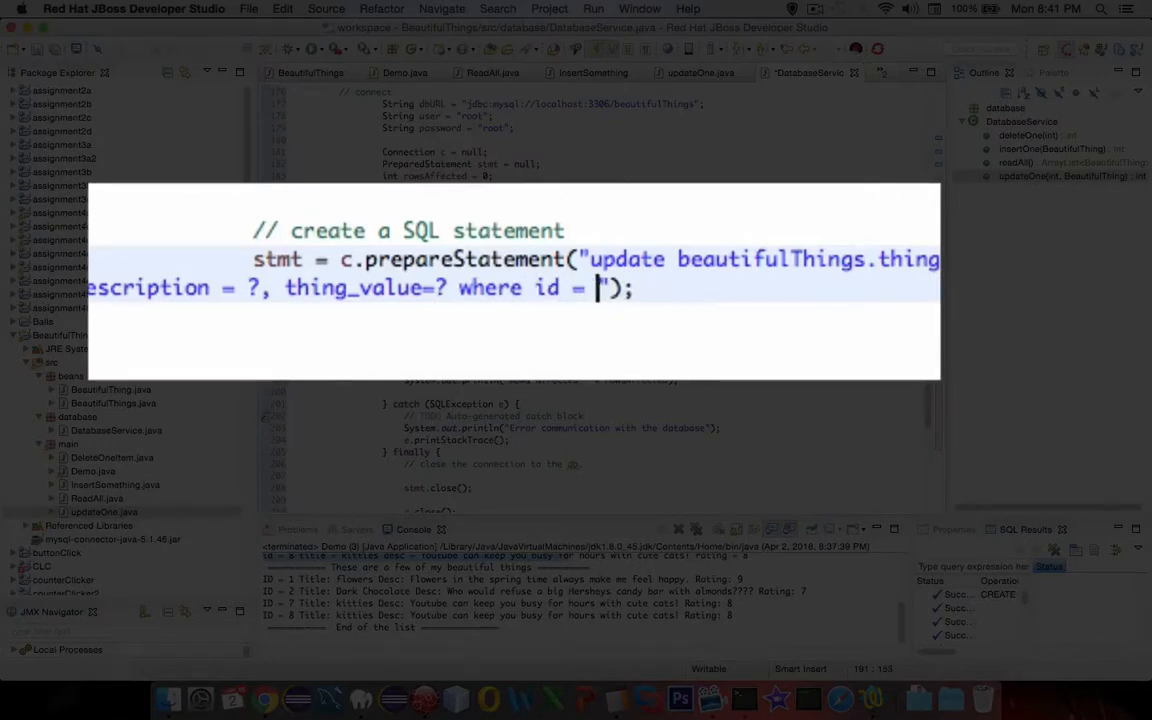
pyautogui.write('?')
pyautogui.write('stmt')
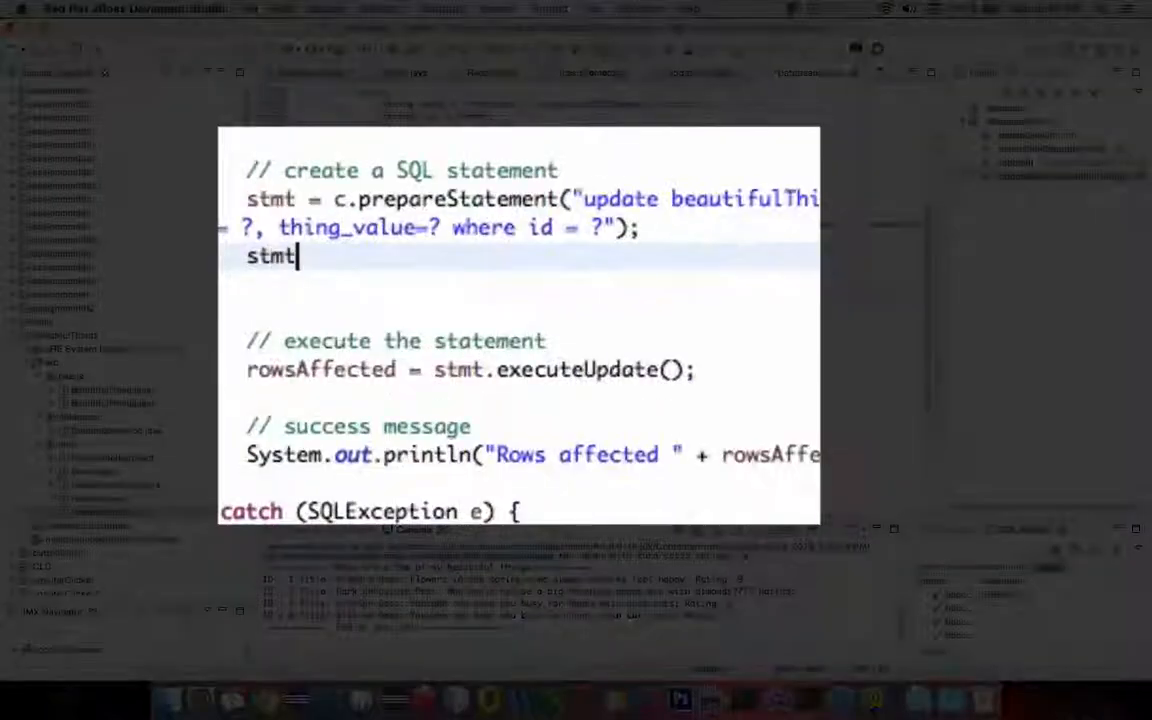
# - Bind b's title and description to placeholders 1 and 2 with stmt.setString
pyautogui.write('.set')
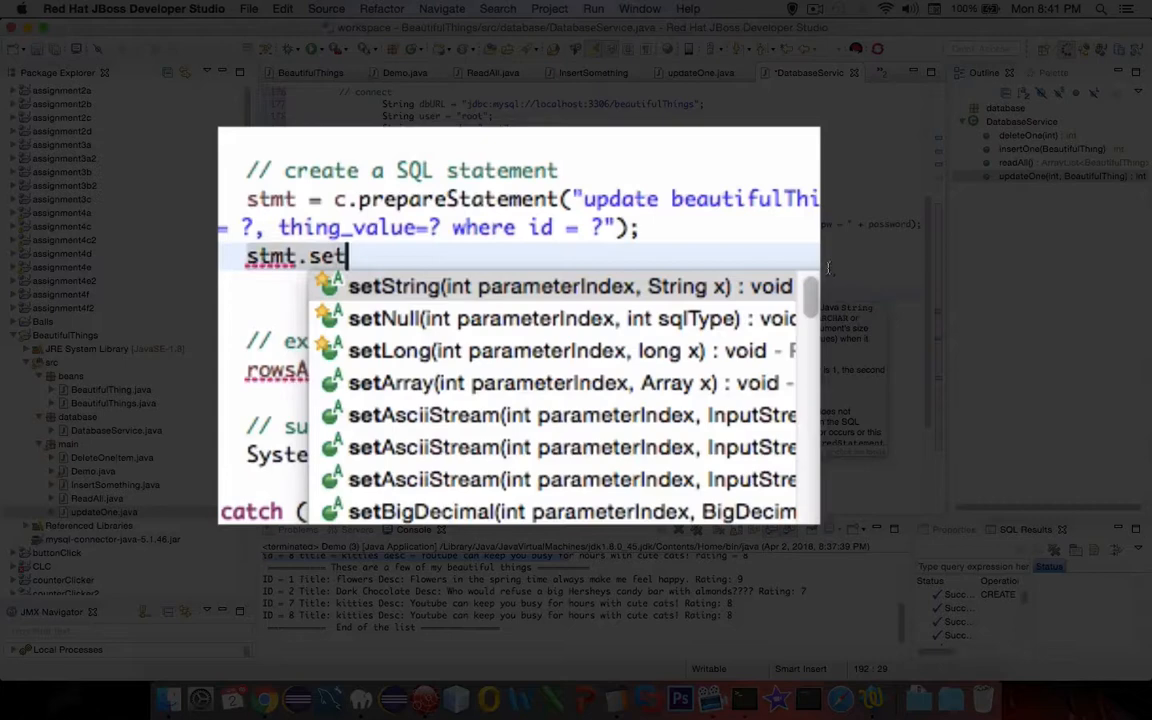
pyautogui.moveTo(440, 300)
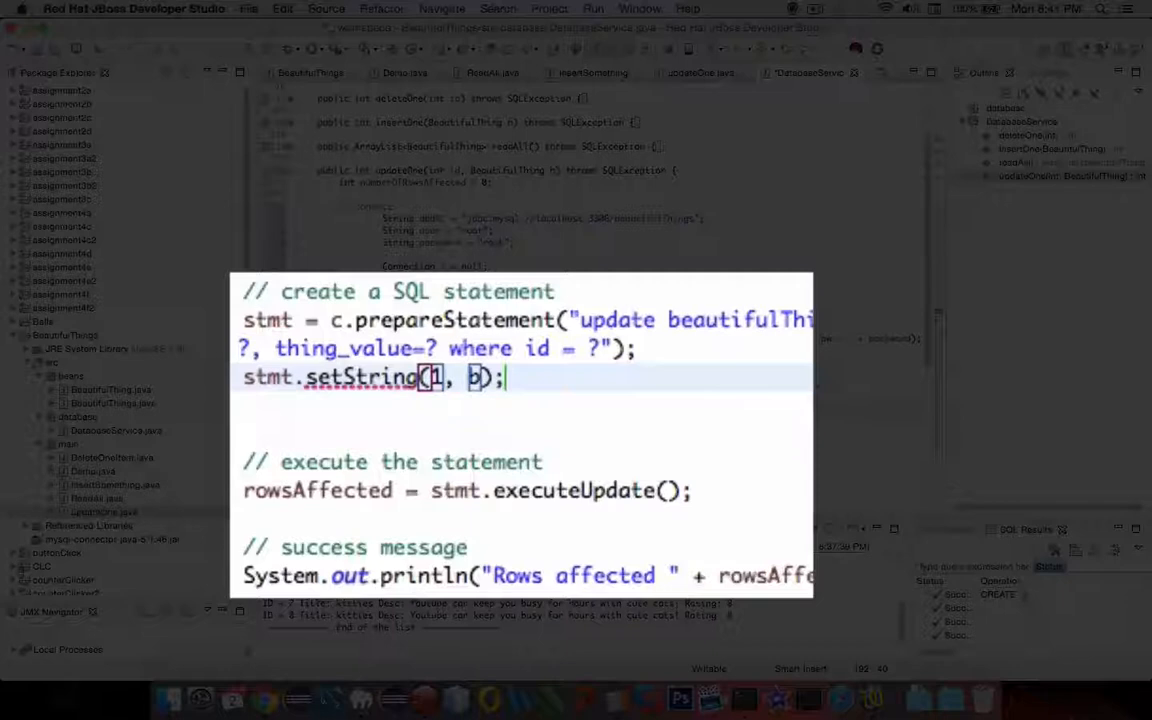
pyautogui.write('.get')
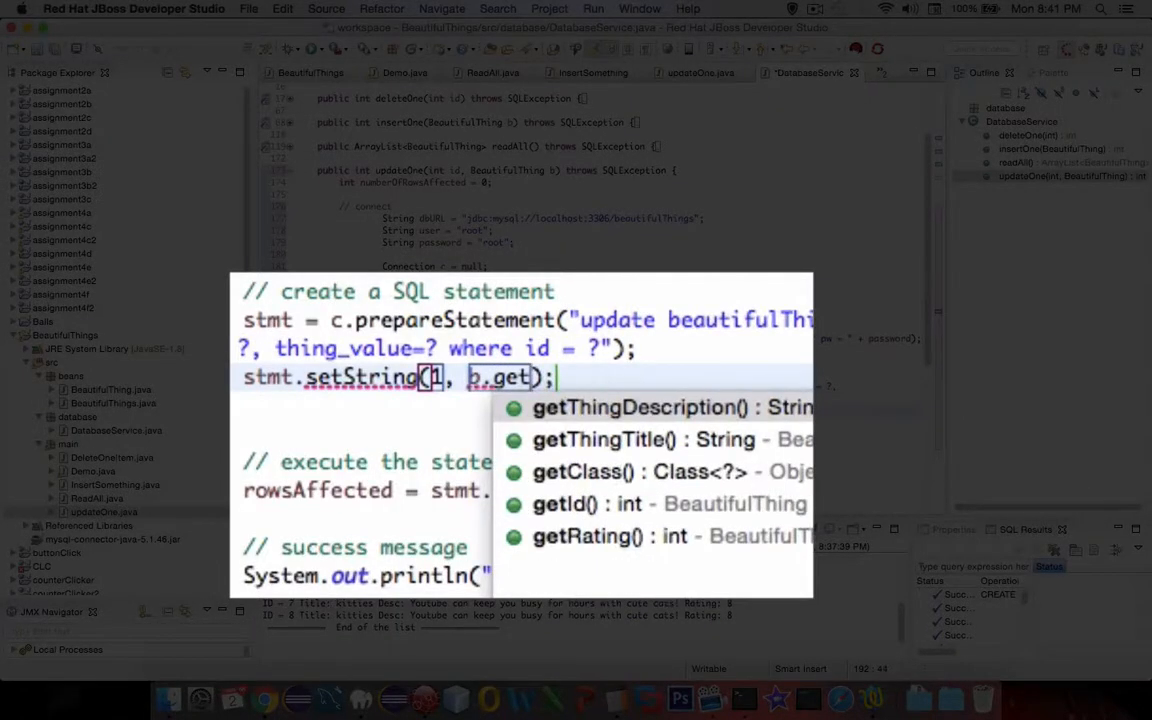
pyautogui.click(614, 440)
pyautogui.write('st')
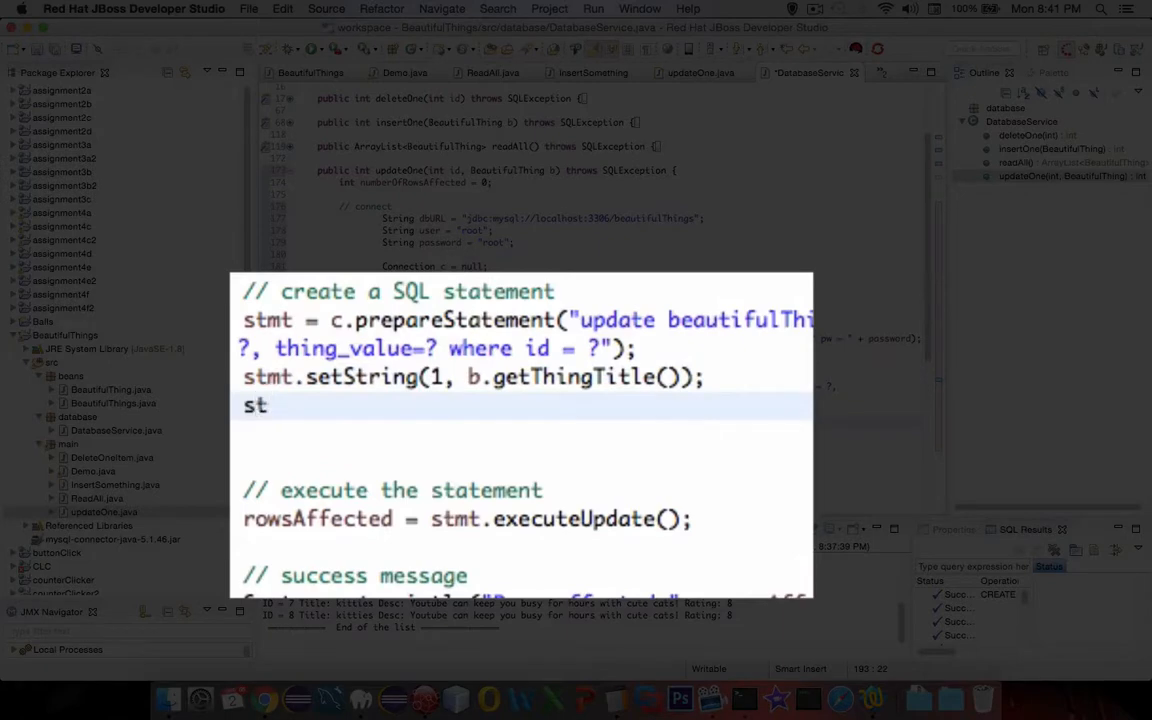
pyautogui.write('mt.setString(parameterIndex, x);')
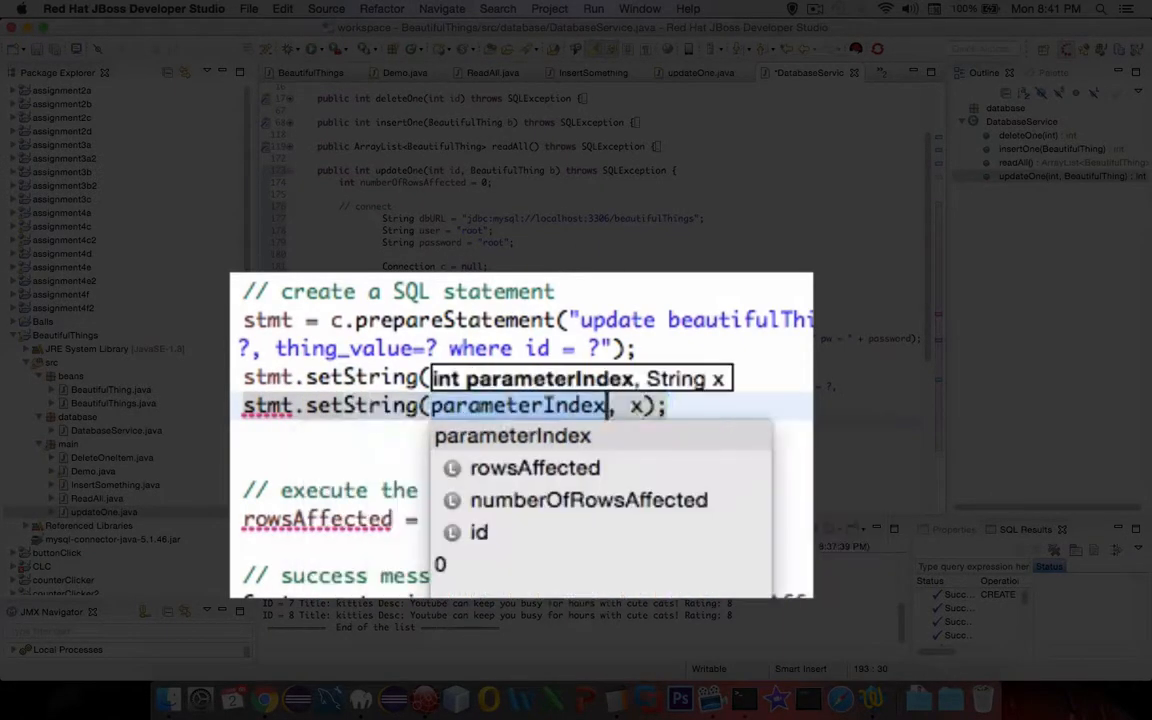
pyautogui.write('2')
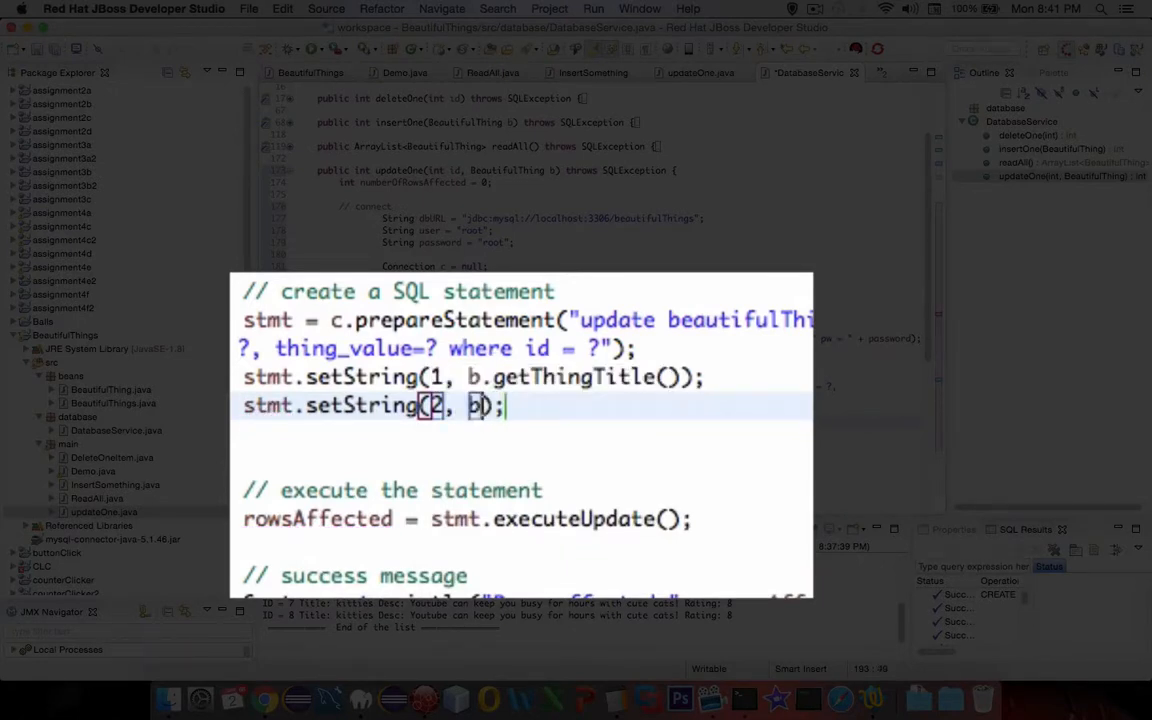
pyautogui.write('b.get')
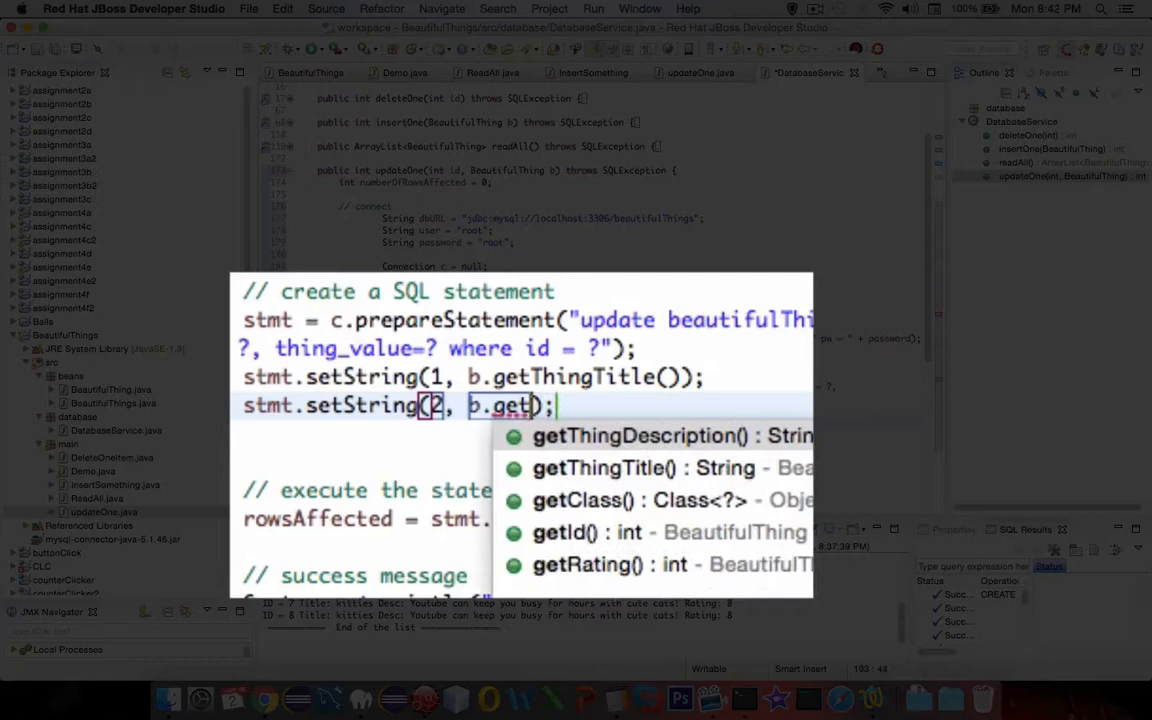
pyautogui.click(636, 436)
pyautogui.write('stmt.')
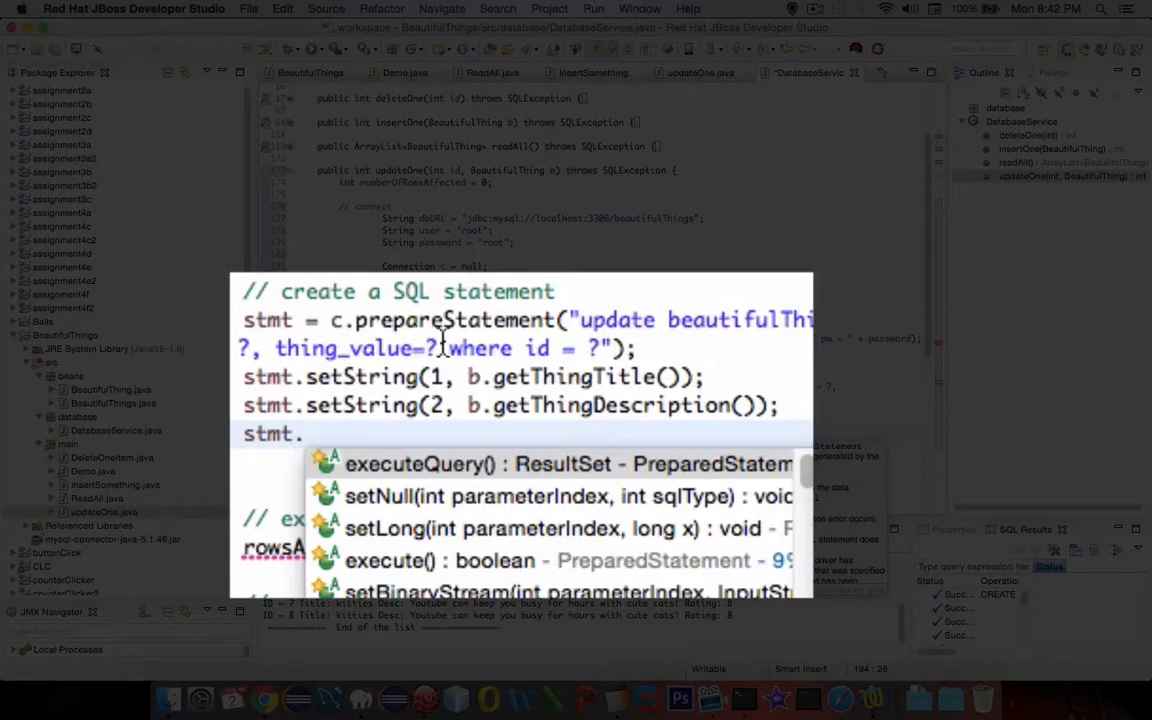
# - Bind b.getRating() to placeholder 3 with setInt, then view thingsTable in phpMyAdmin
pyautogui.write('setInt(3, );')
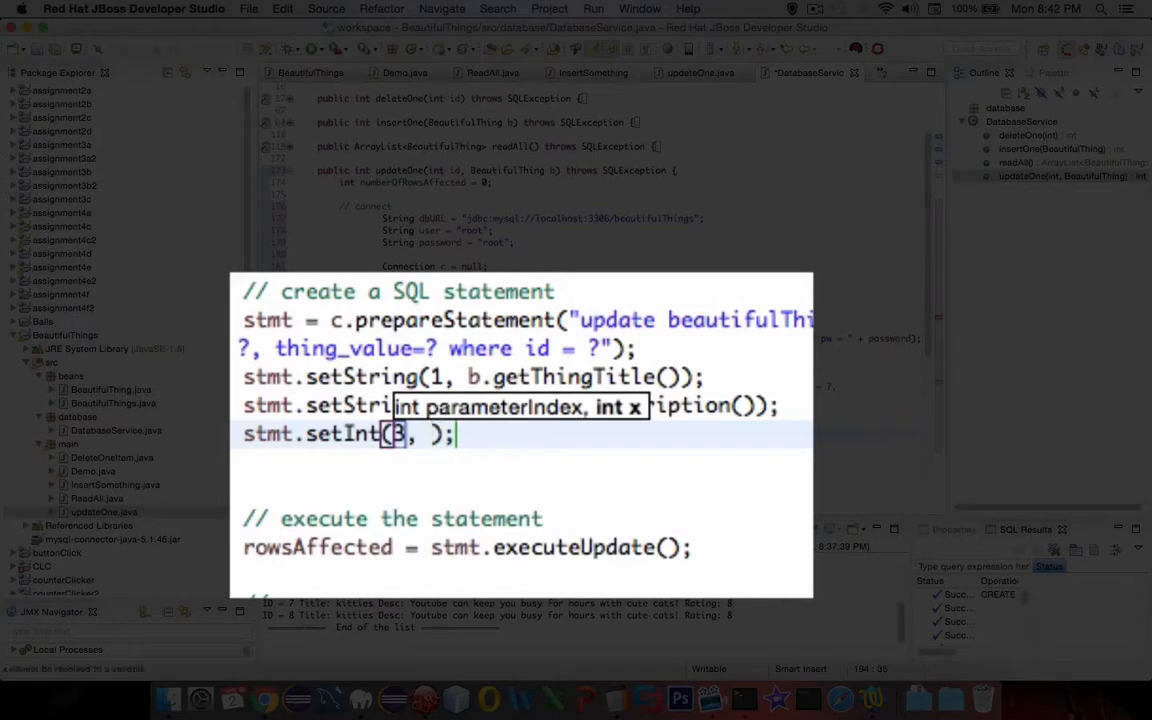
pyautogui.write('b.get')
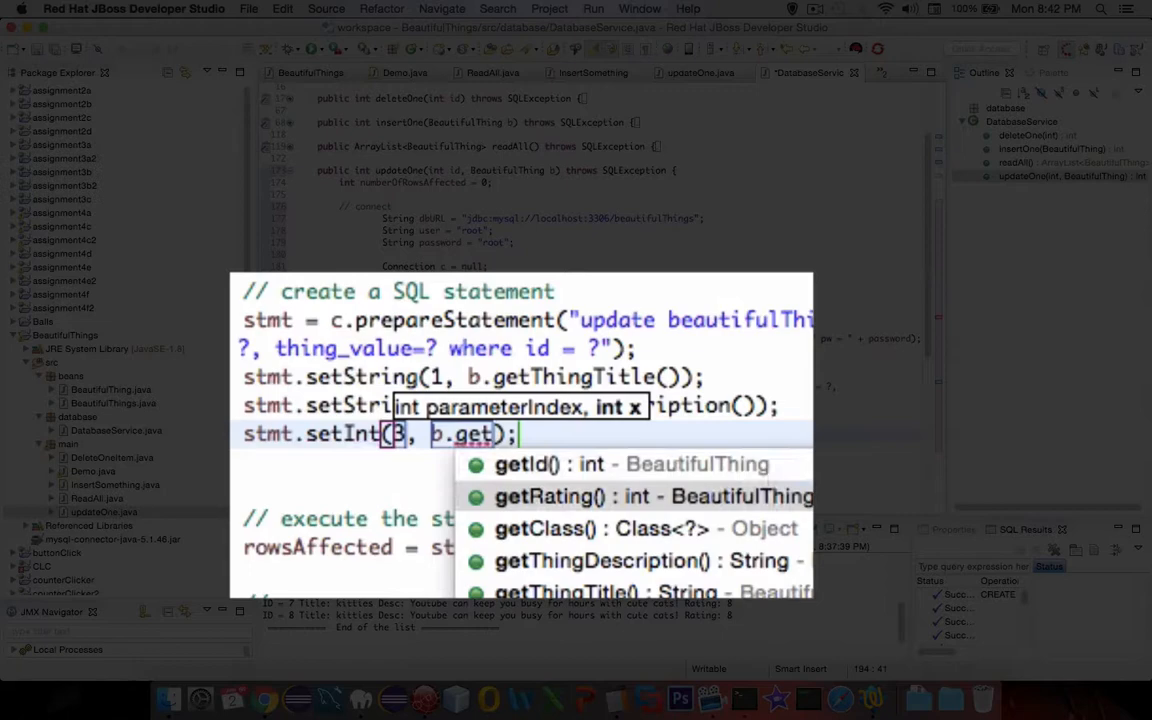
pyautogui.click(564, 496)
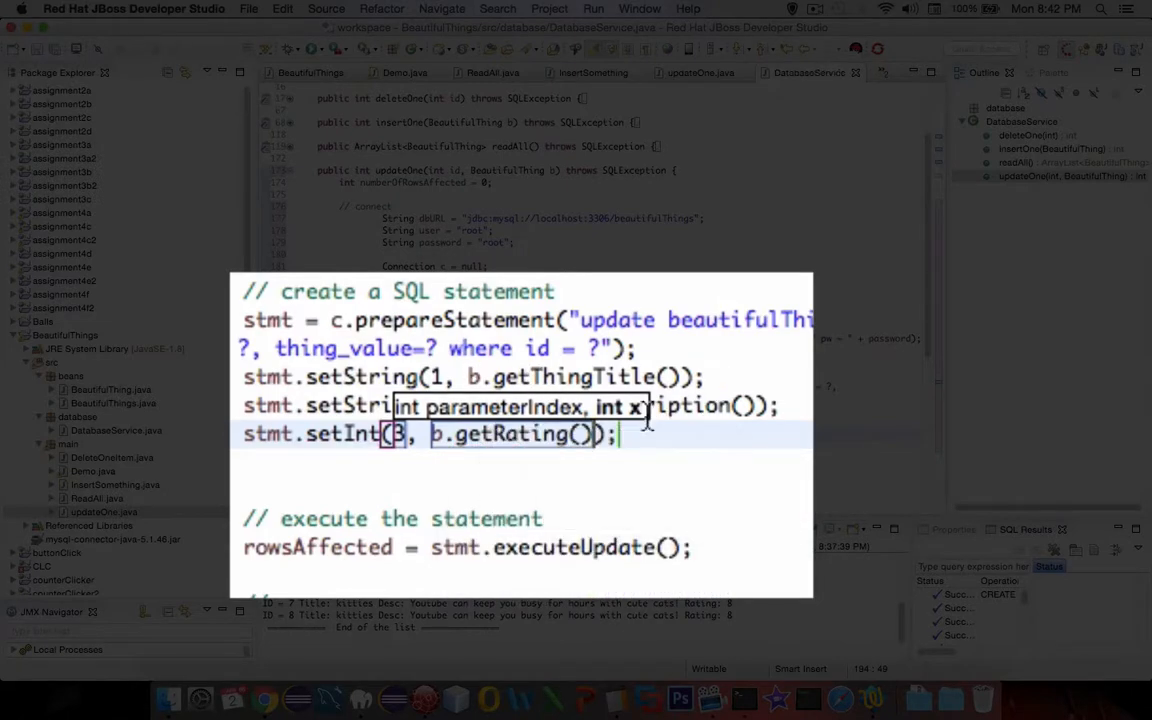
pyautogui.click(292, 696)
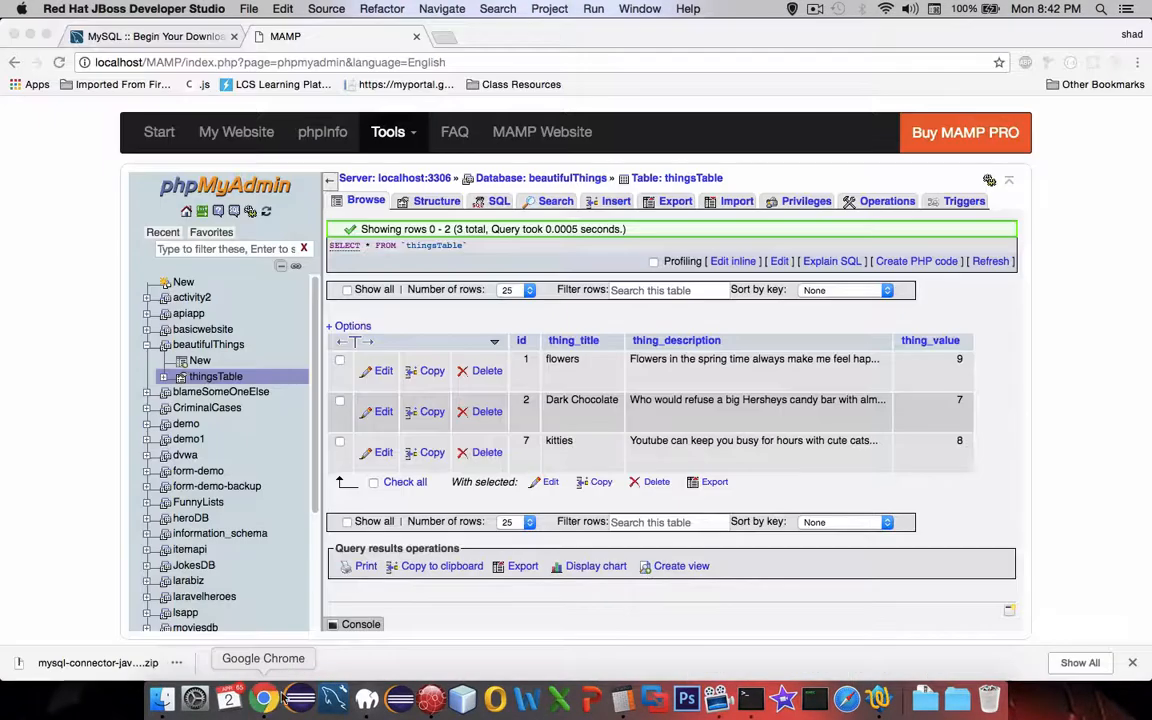
pyautogui.moveTo(932, 340)
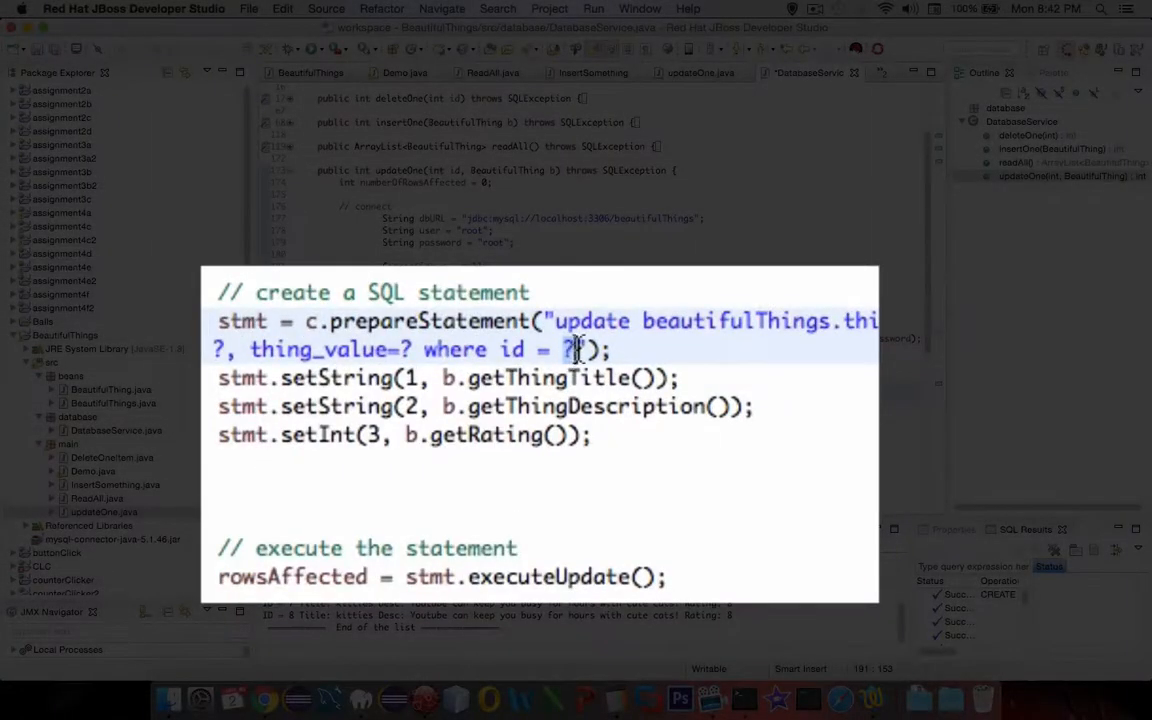
# - Add stmt.setInt(4, id); to bind id to the fourth placeholder
pyautogui.write('st')
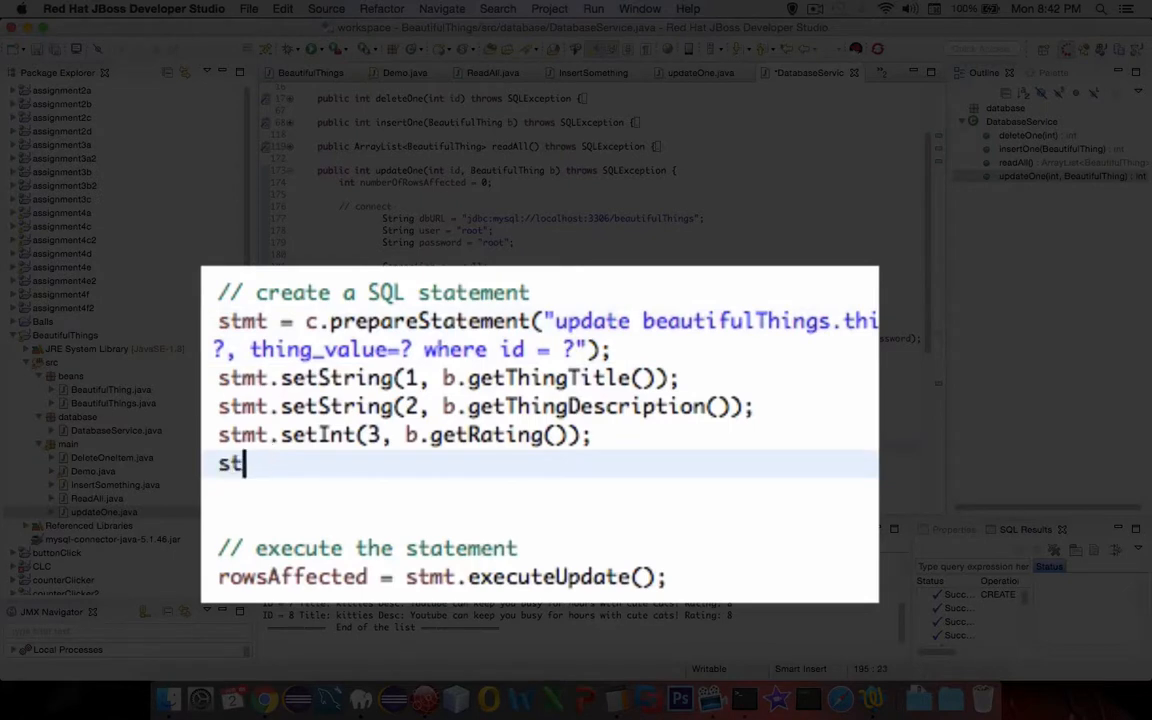
pyautogui.write('mt.setInt(4, );')
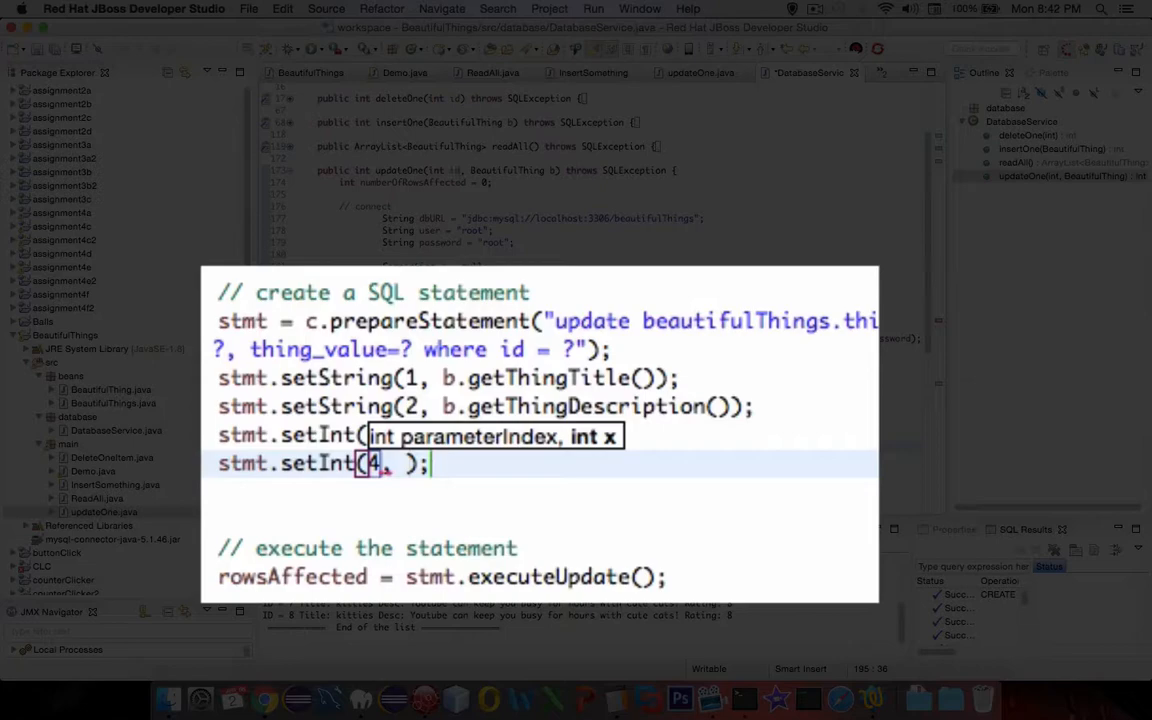
pyautogui.write('id')
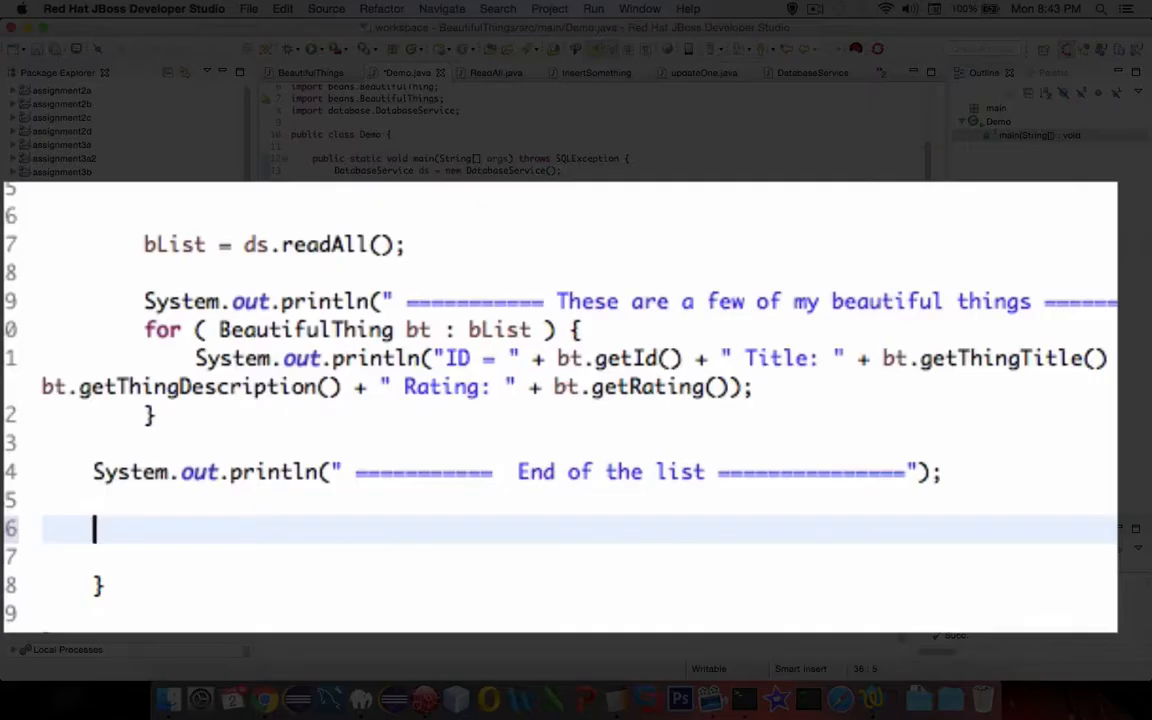
# - Begin b = new BeautifulThing(0, "Freshly mowed grass", ...) in Demo.main
pyautogui.write('b')
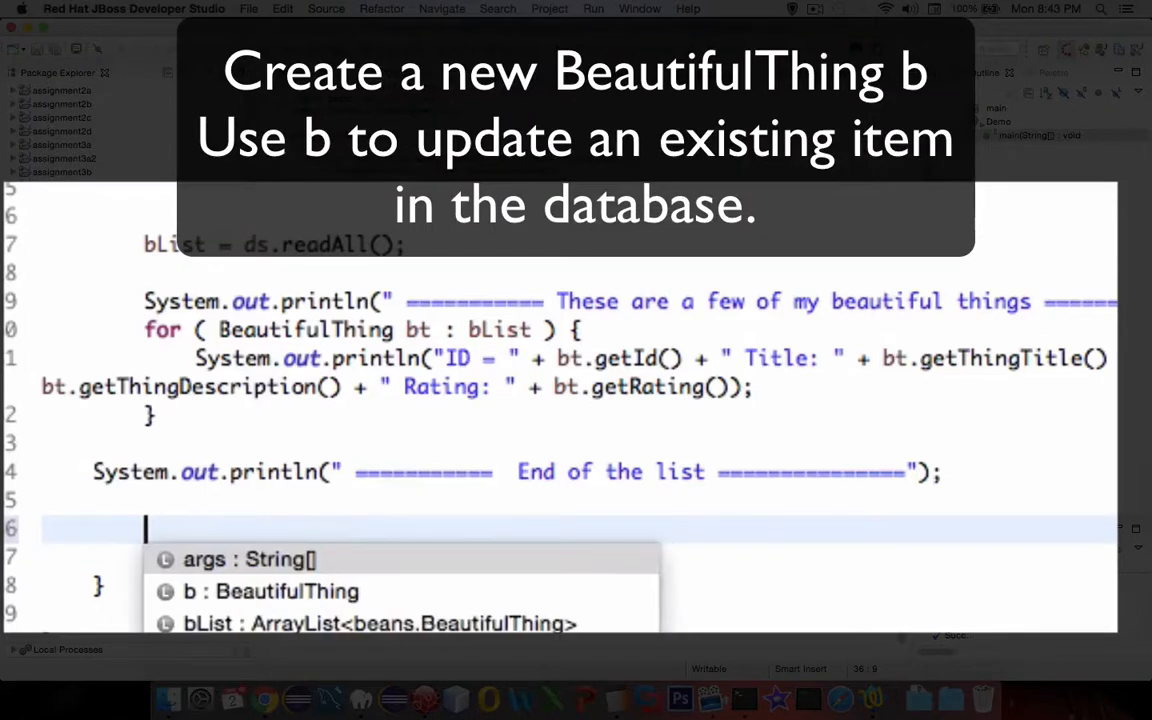
pyautogui.write('b = ne')
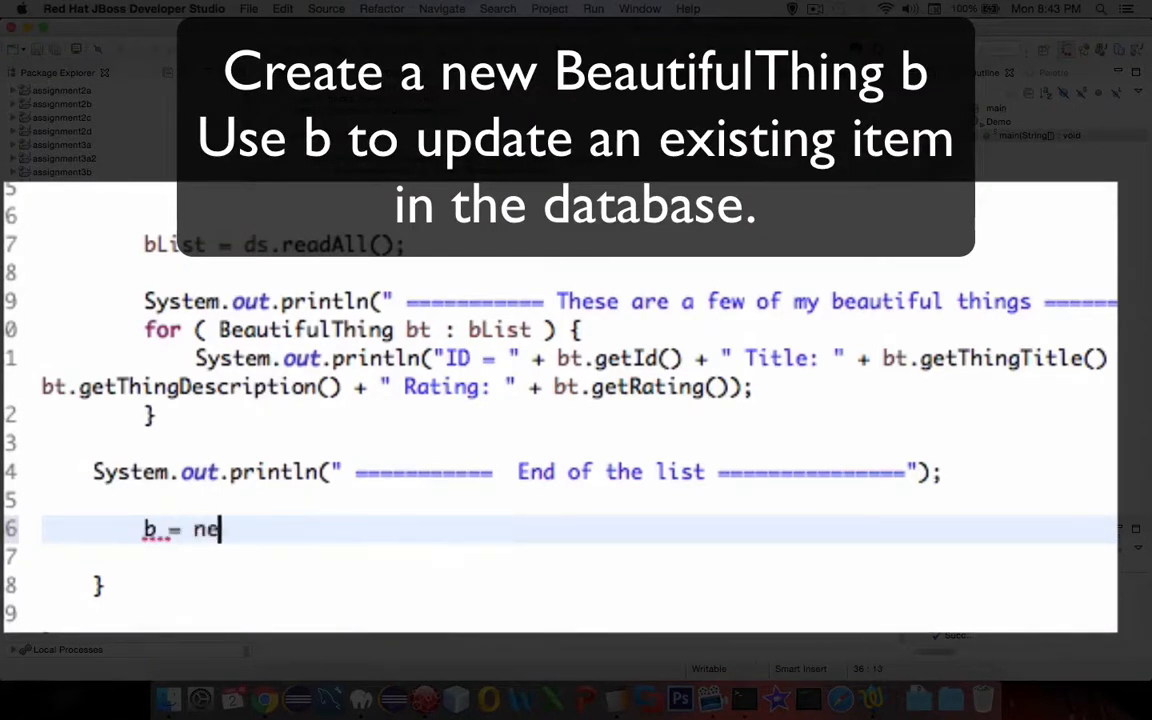
pyautogui.write('w BeautifulTh')
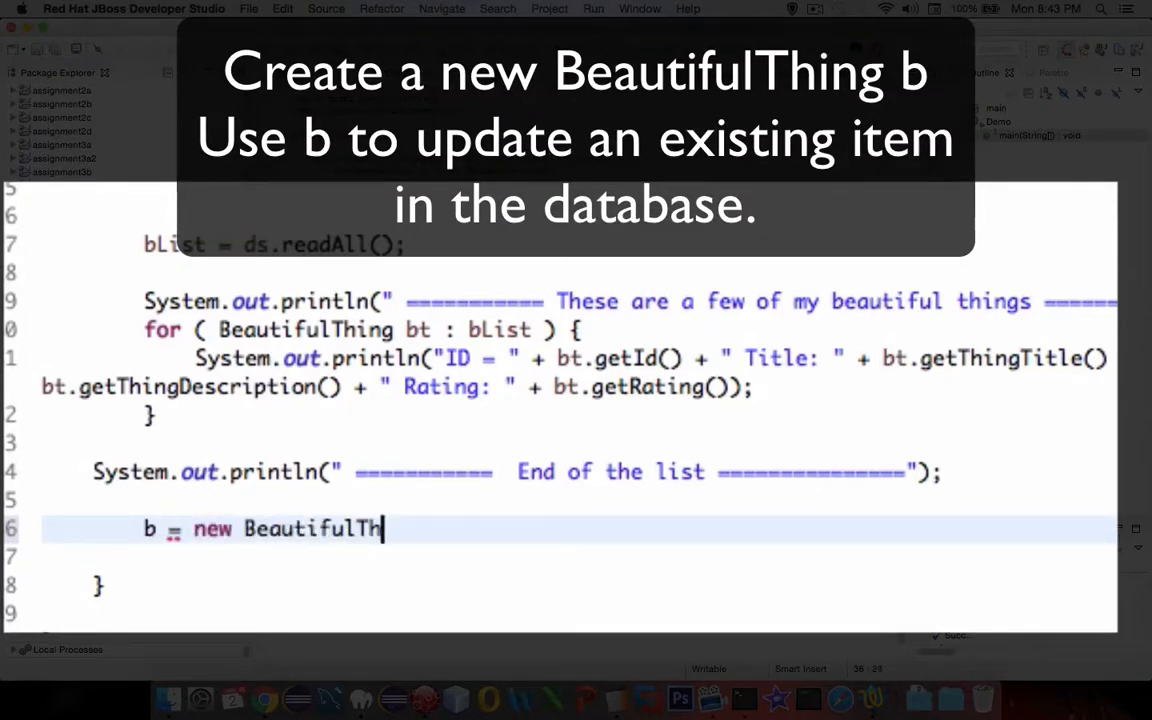
pyautogui.write('ing()')
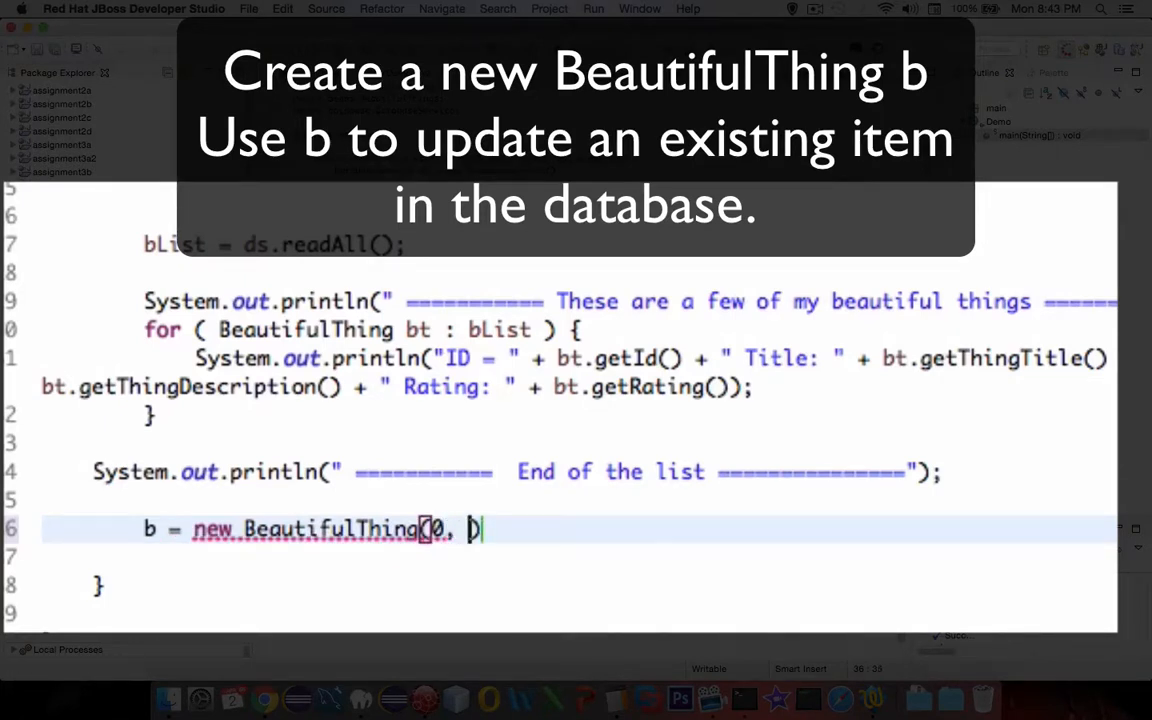
pyautogui.write('"')
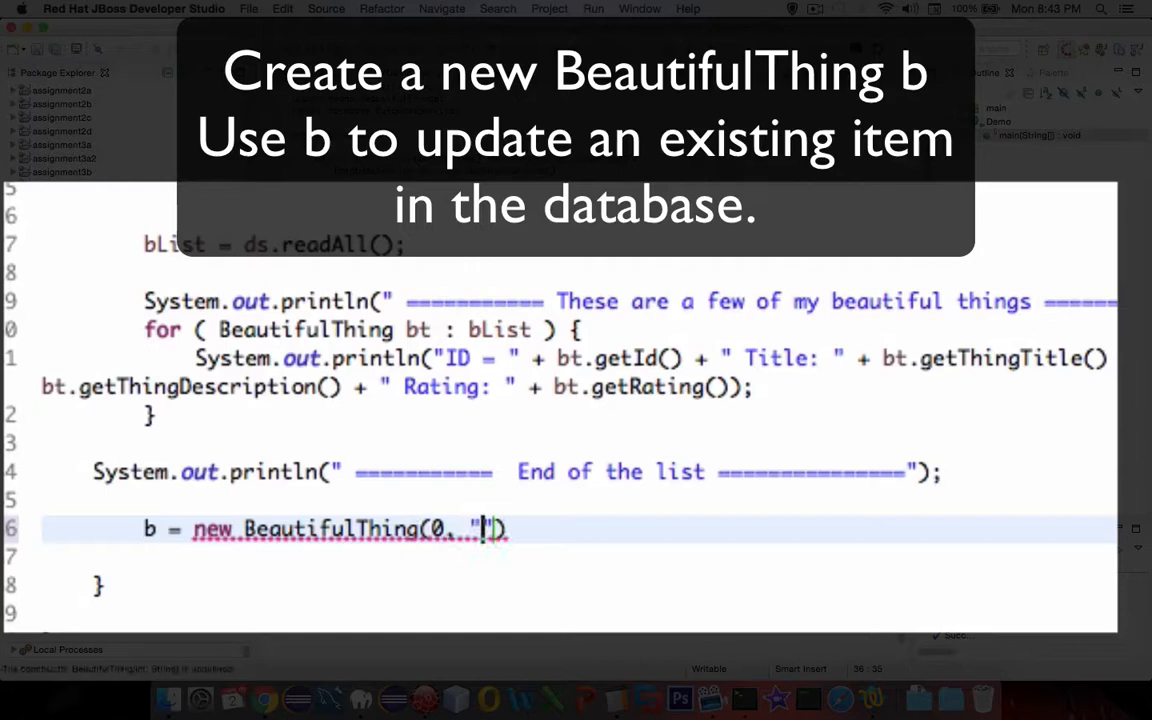
pyautogui.write('Fresh')
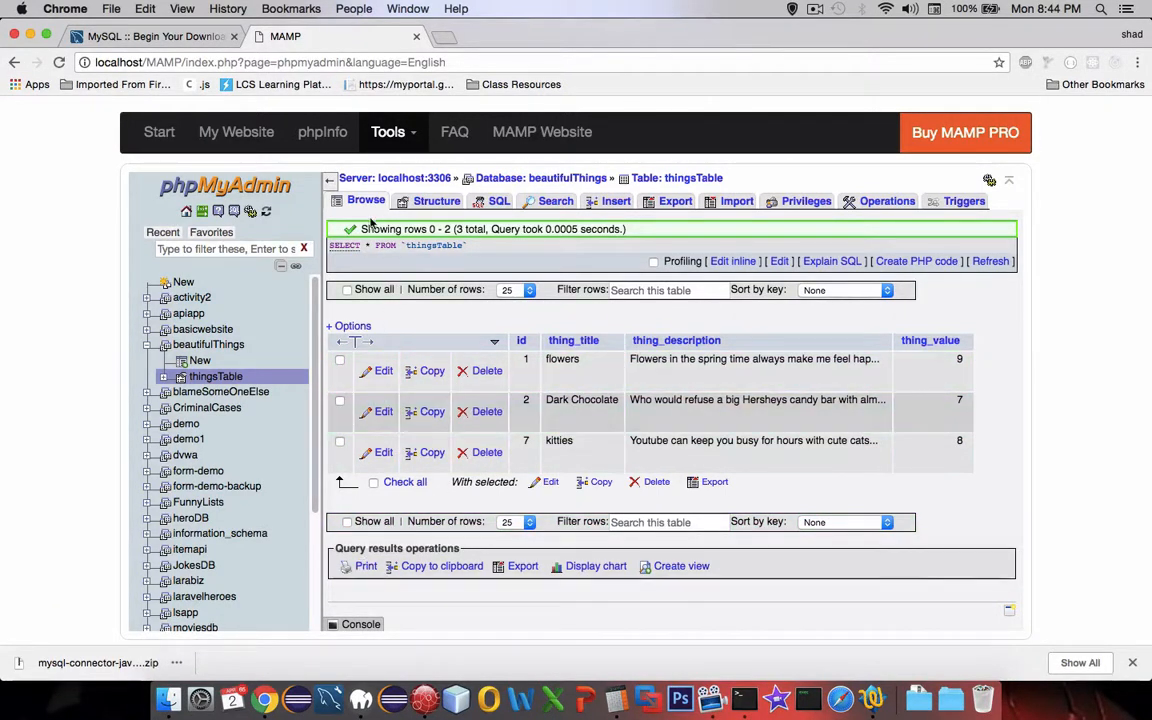
# - Return from the phpMyAdmin thingsTable rows to the Demo code
pyautogui.click(364, 200)
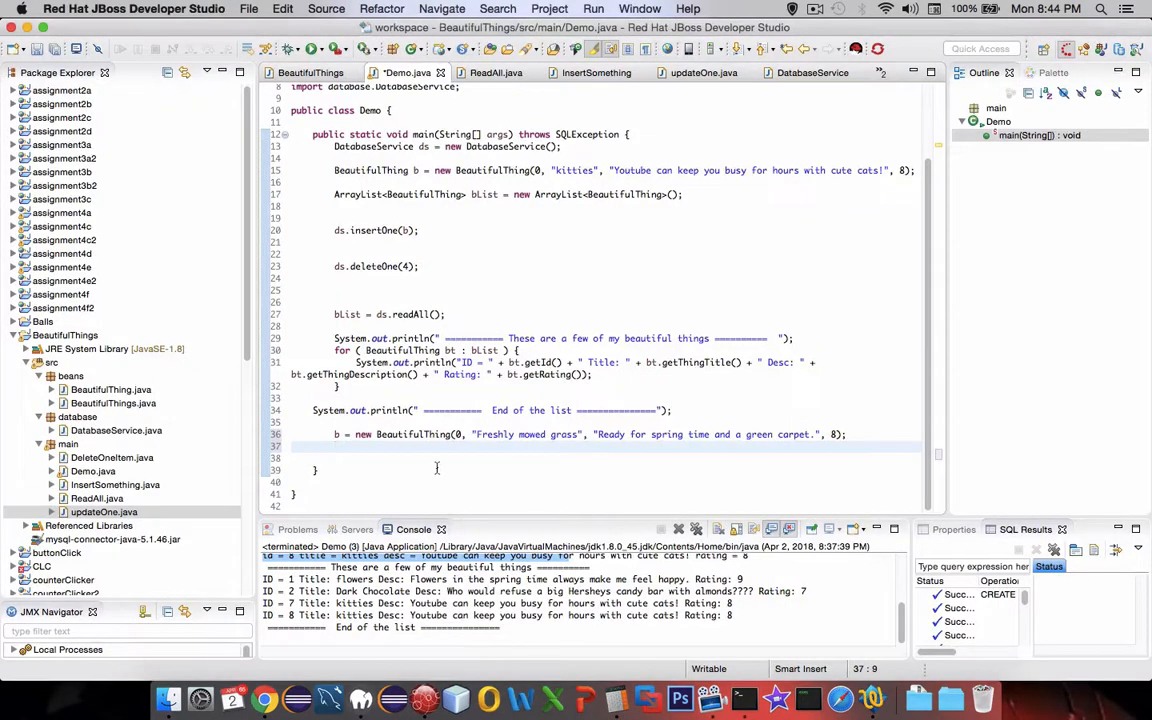
# - Call ds.updateOne(7, b) in Demo.main and run Demo, reporting 1 row affected
pyautogui.write('ds.updateOne(7, b);')
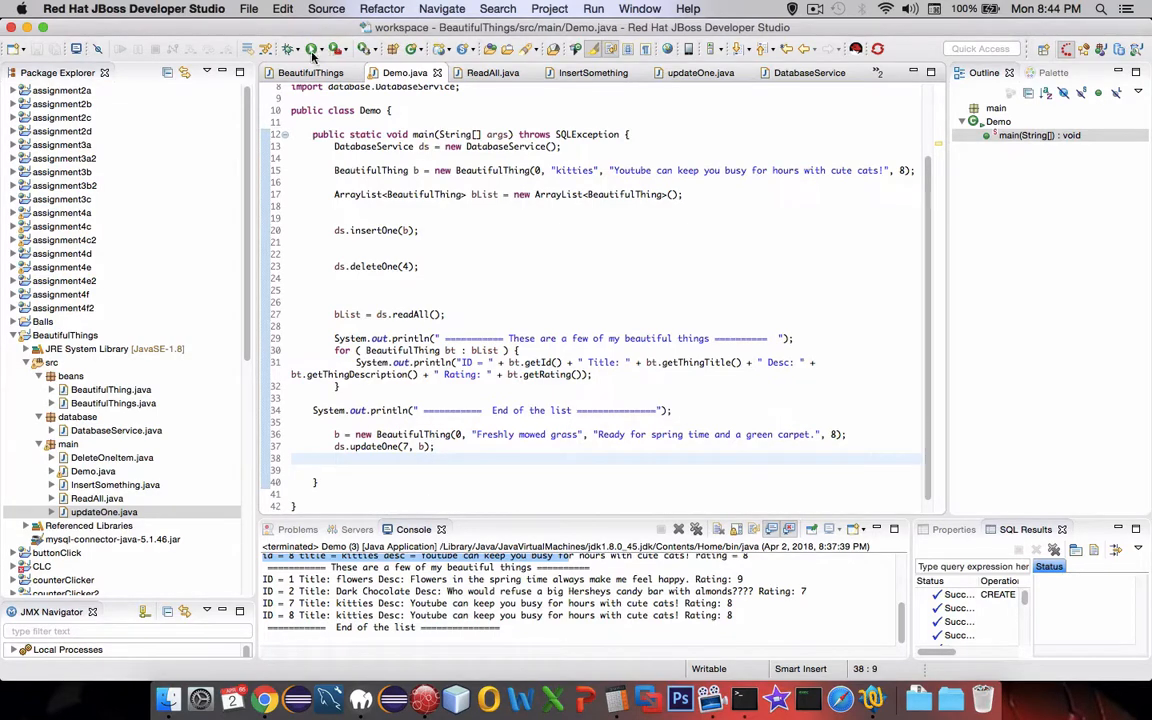
pyautogui.click(312, 50)
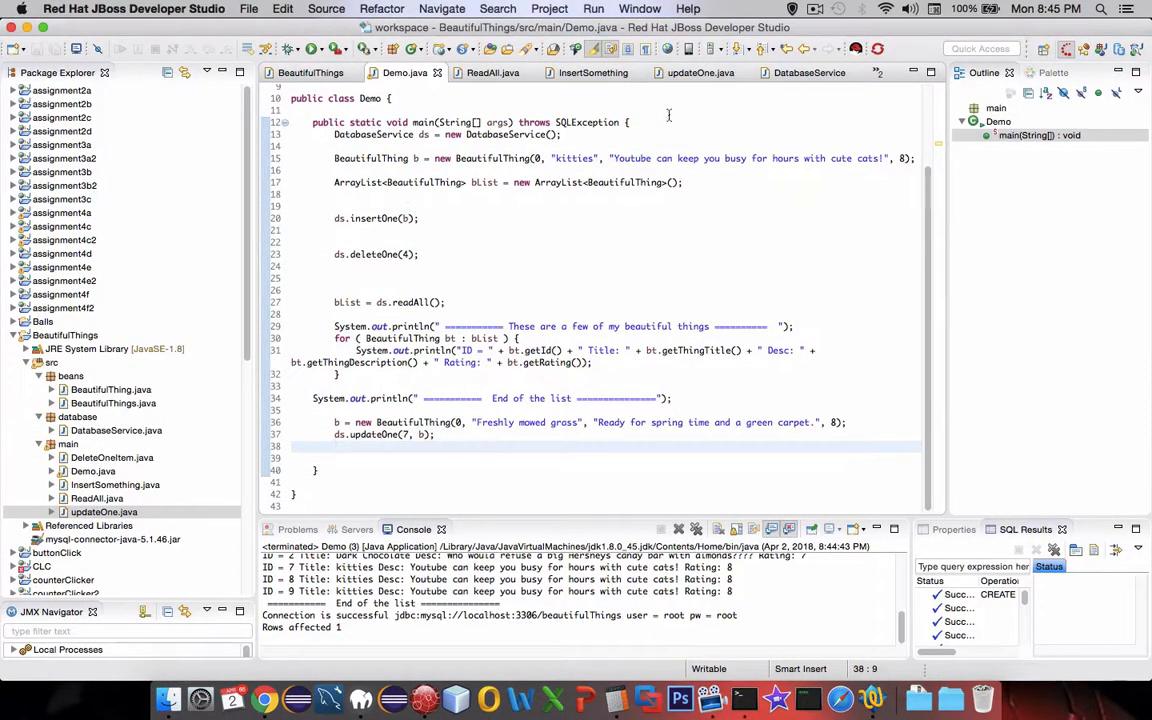
# - Show DatabaseService's four CRUD methods and pick DeleteOneItem.java in the Package Explorer
pyautogui.click(808, 72)
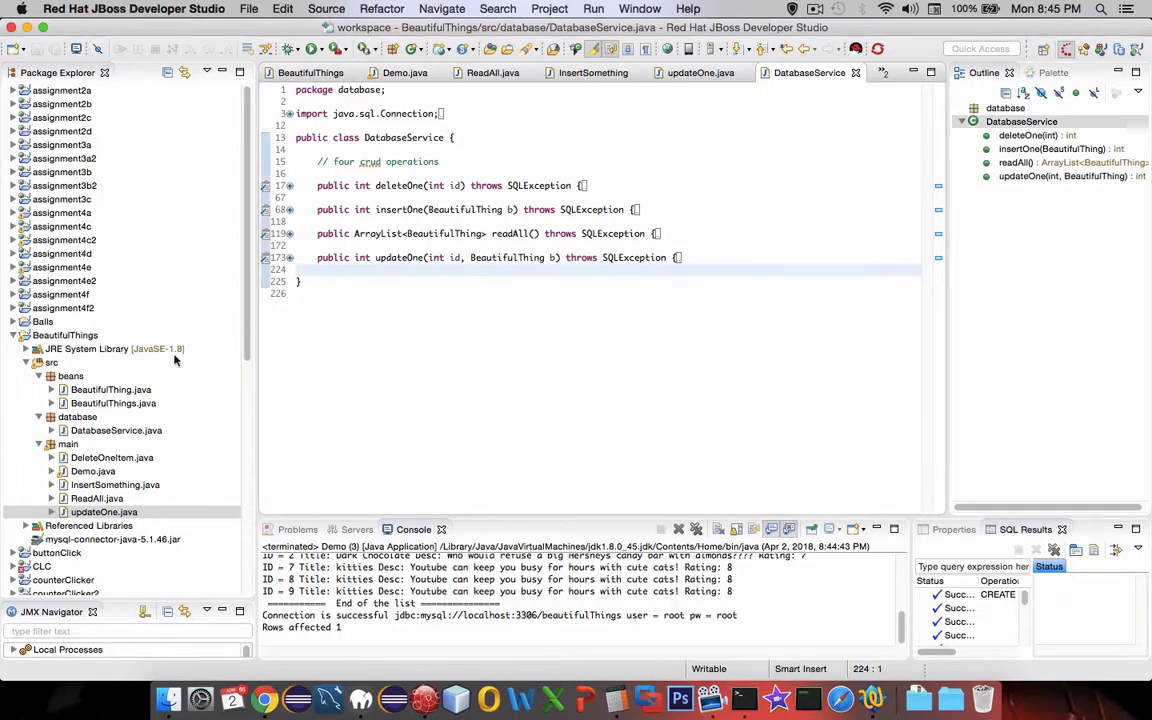
pyautogui.click(112, 456)
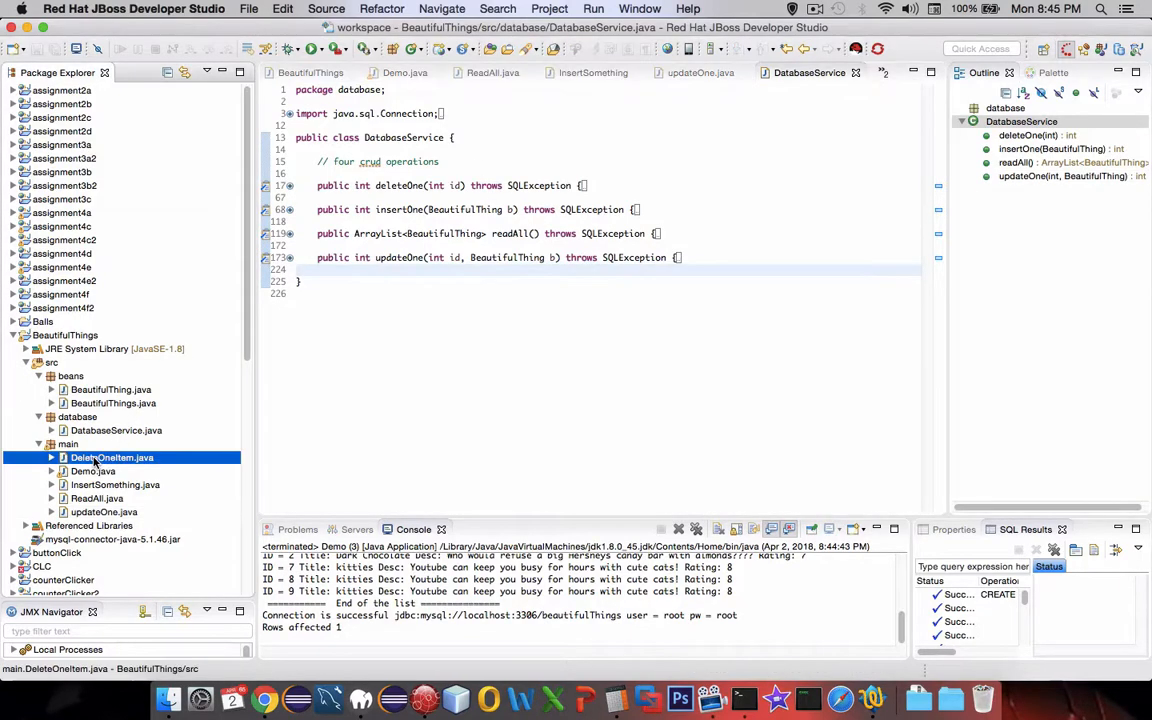